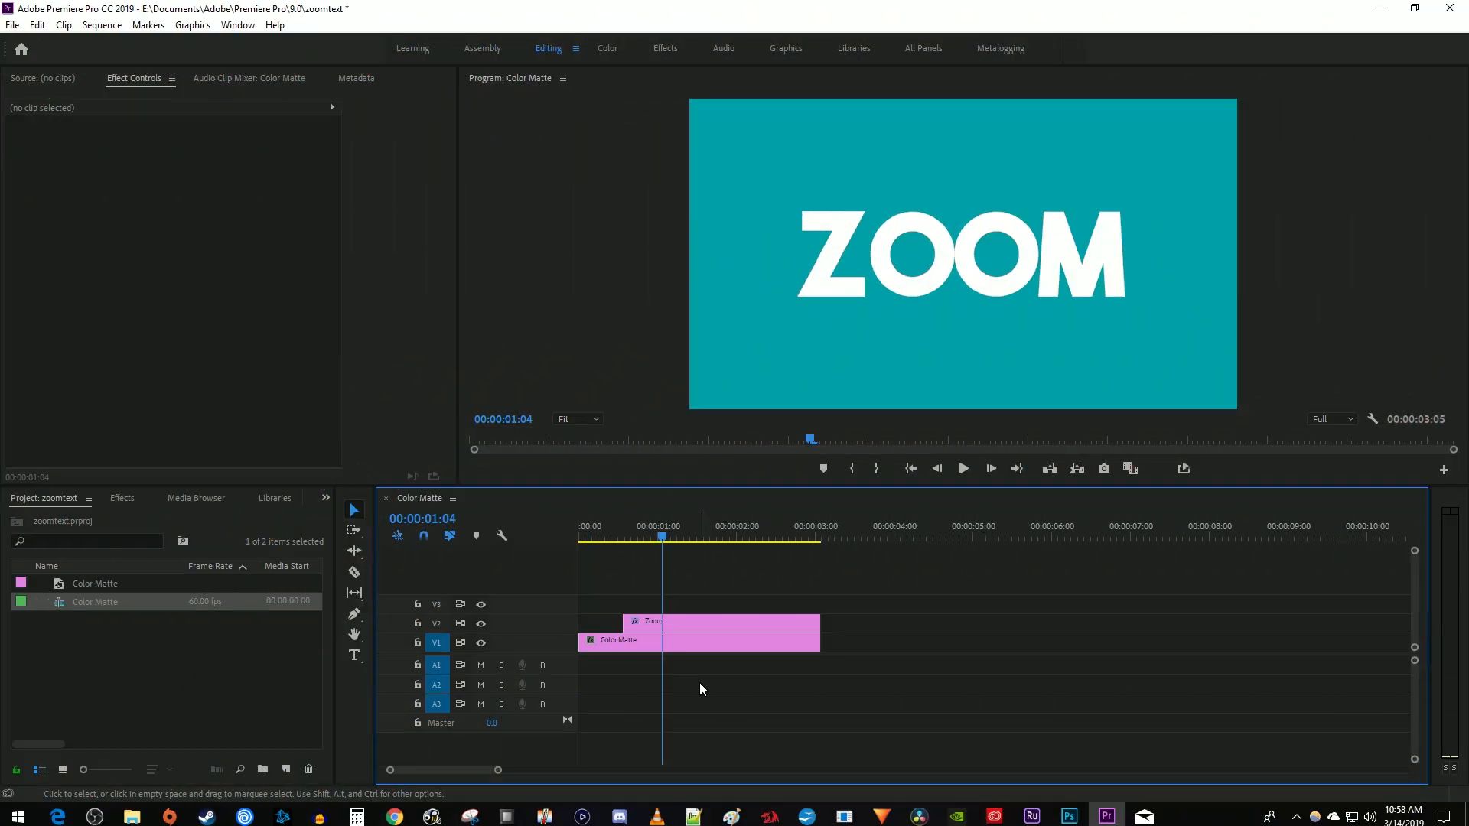
{"action": "mouse_move", "coordinate": [689, 642]}
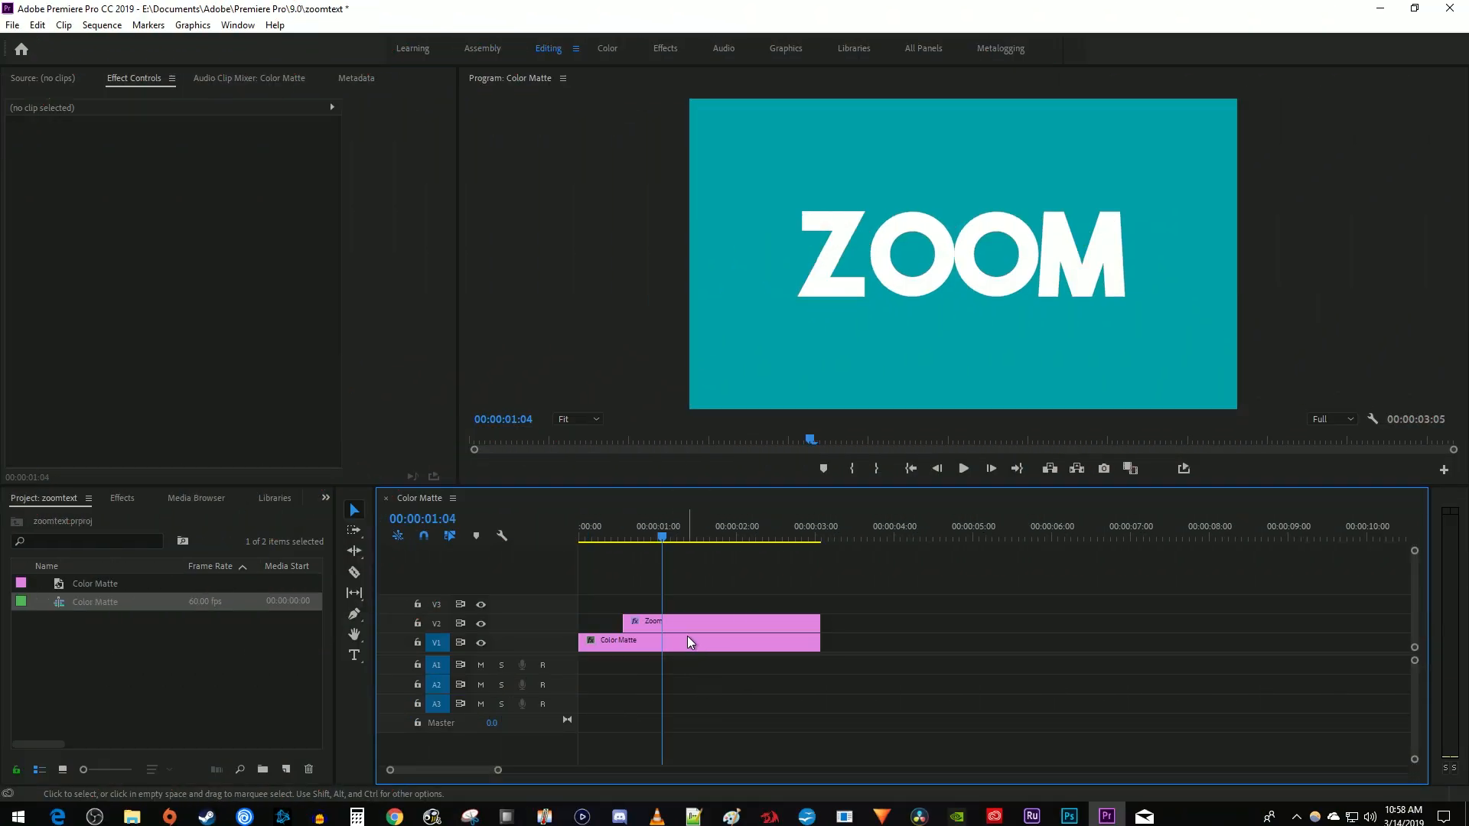
{"action": "mouse_move", "coordinate": [693, 627]}
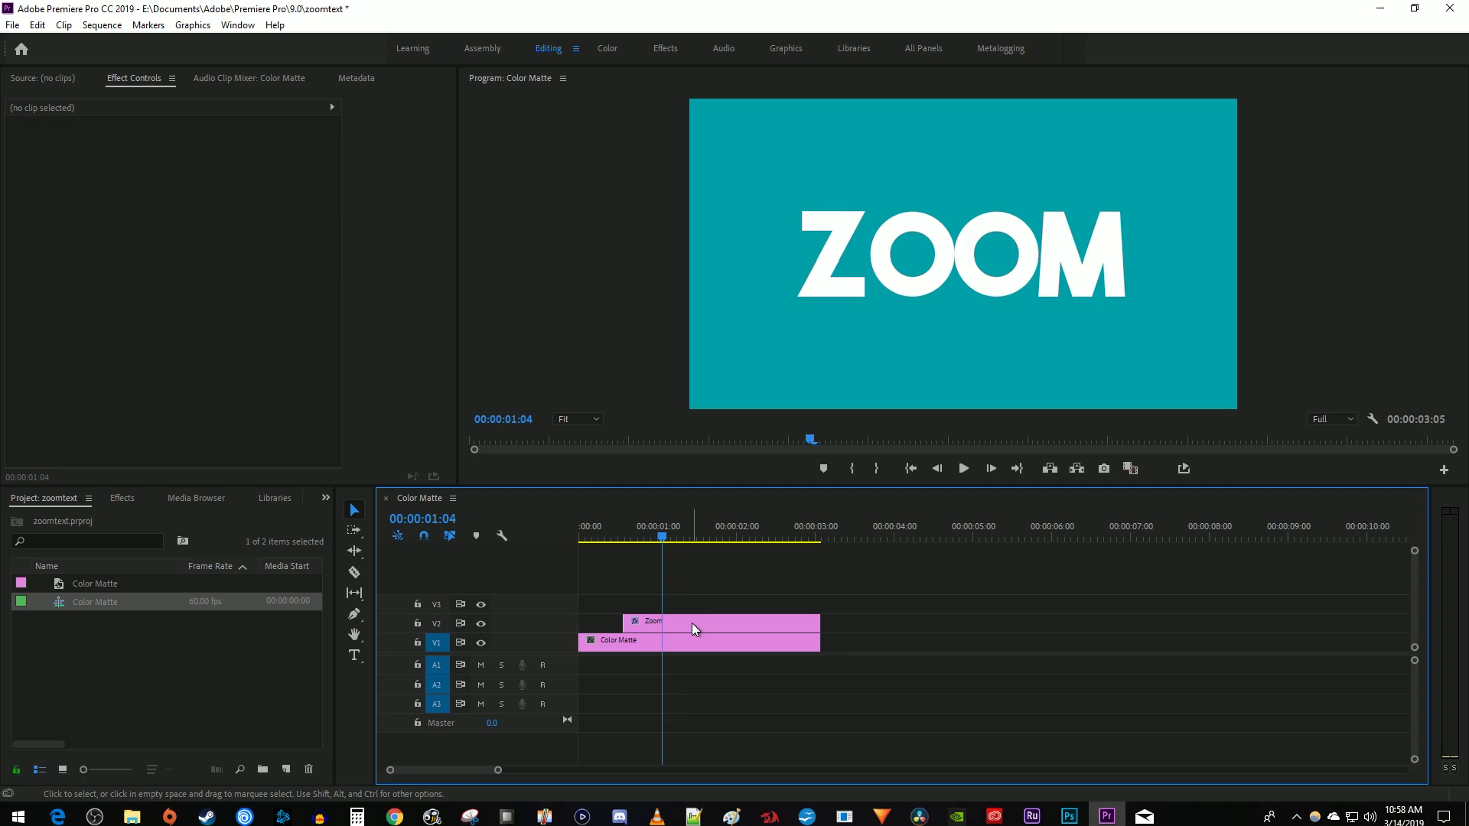
{"action": "mouse_move", "coordinate": [661, 625]}
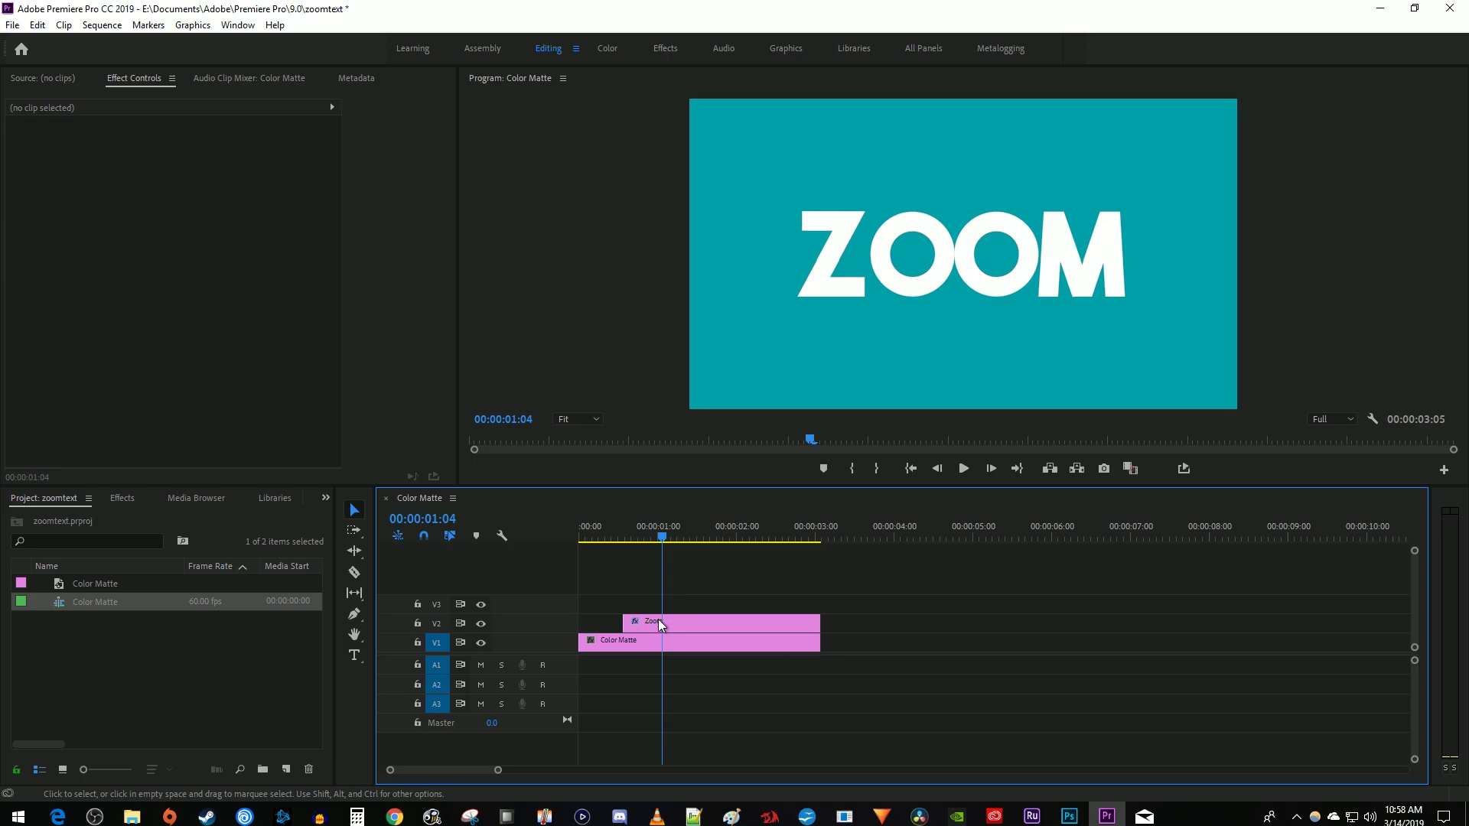
Step: Set the ZOOM clip's Scale to 500 at 00:00:00:34 and keyframe it
{"action": "left_click", "coordinate": [657, 622]}
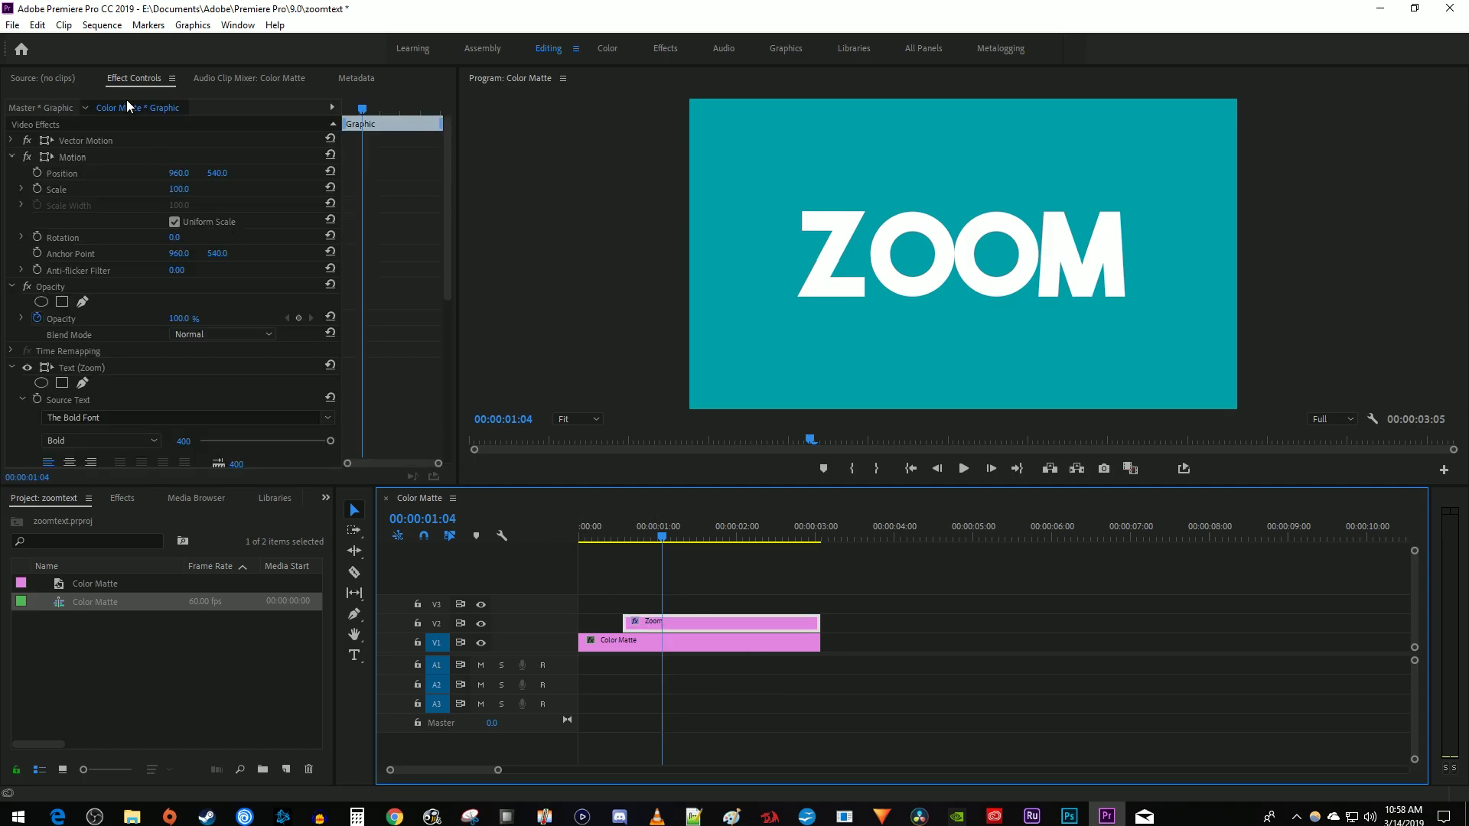
{"action": "mouse_move", "coordinate": [352, 103]}
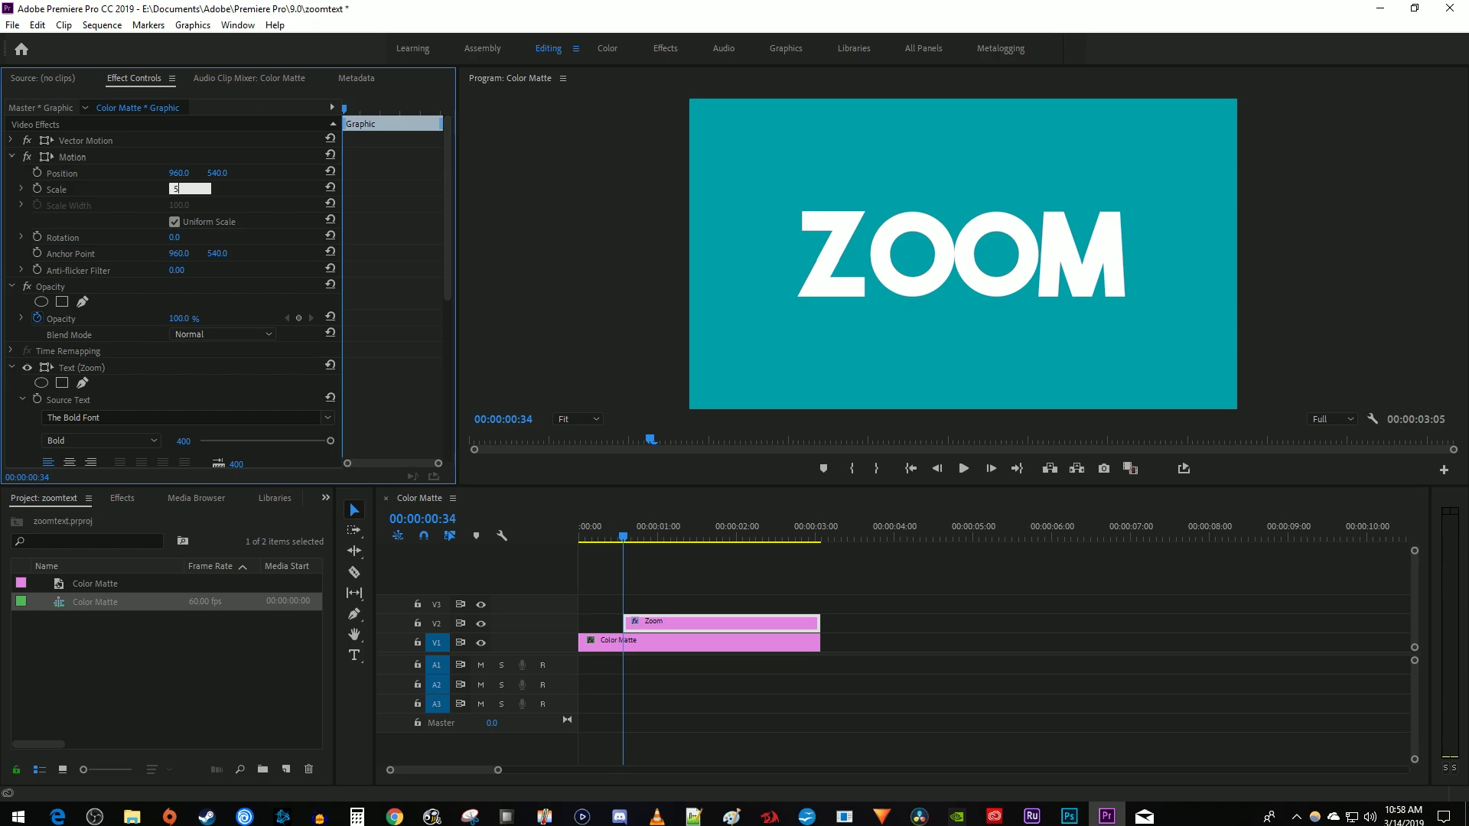
{"action": "type", "text": "500.0"}
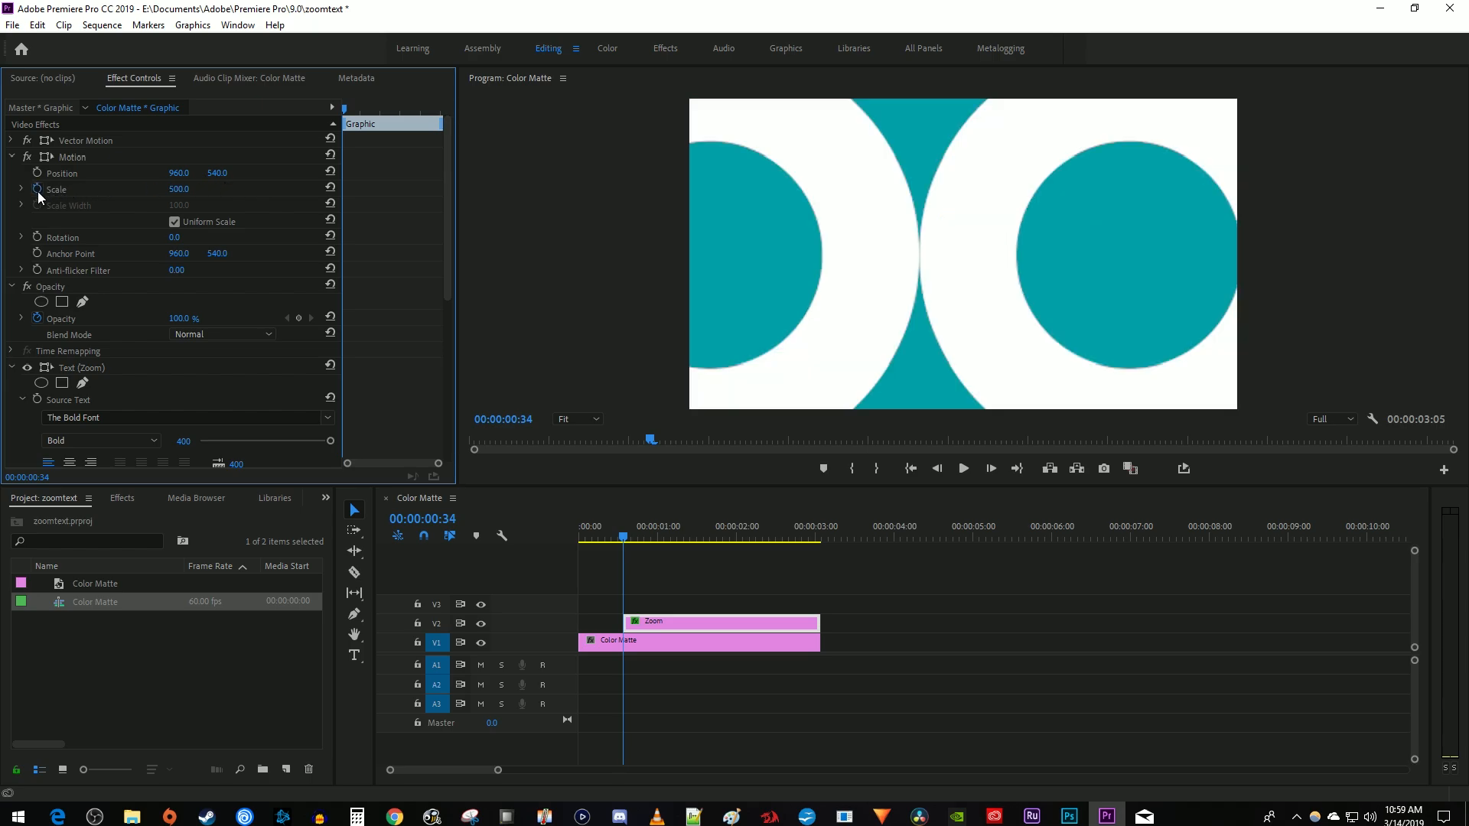
{"action": "left_click", "coordinate": [57, 190]}
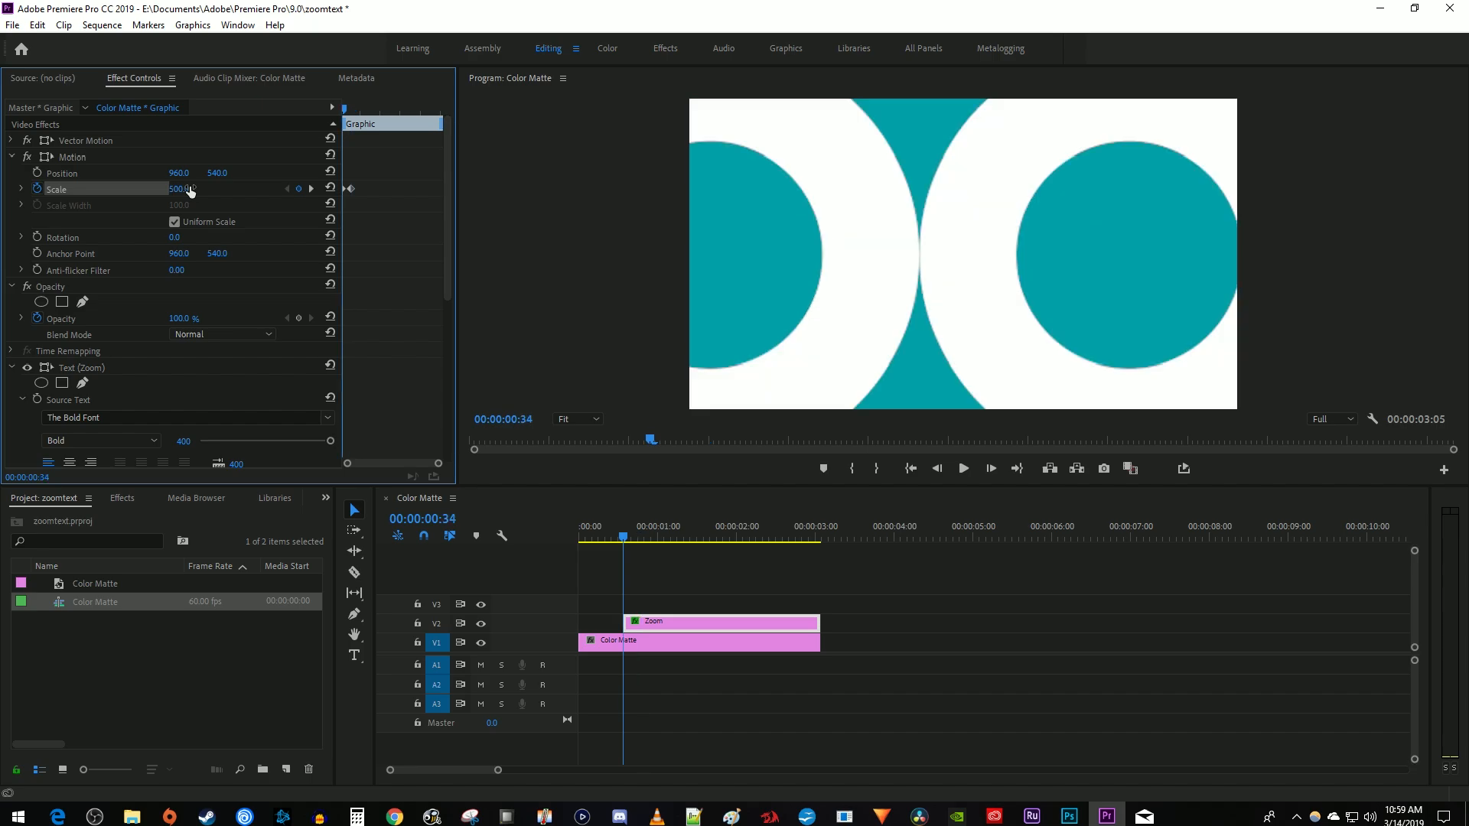
Step: Add a later 100% scale keyframe and apply easing to the scale keyframes
{"action": "left_click", "coordinate": [693, 537]}
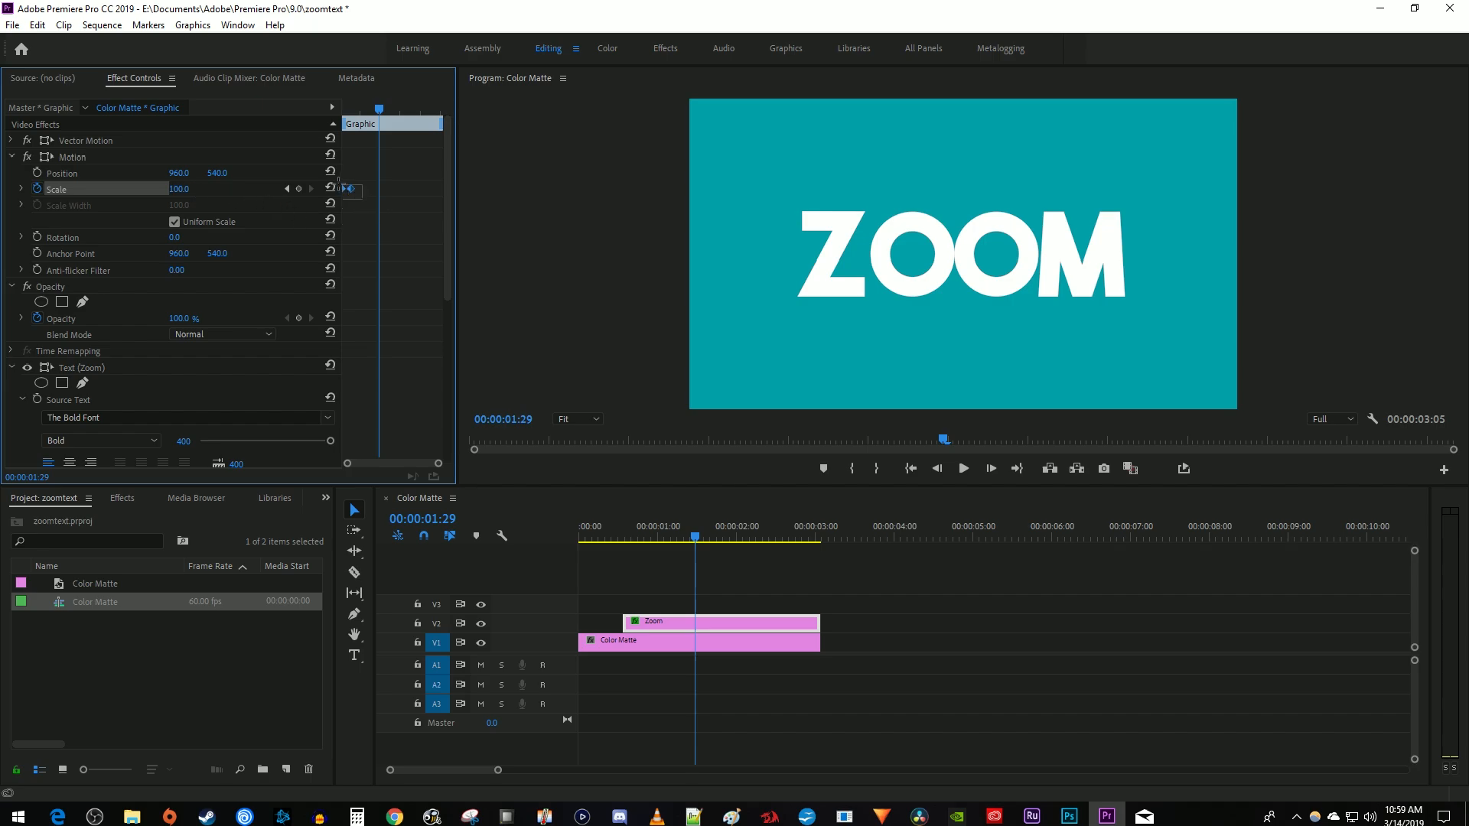
{"action": "right_click", "coordinate": [348, 191]}
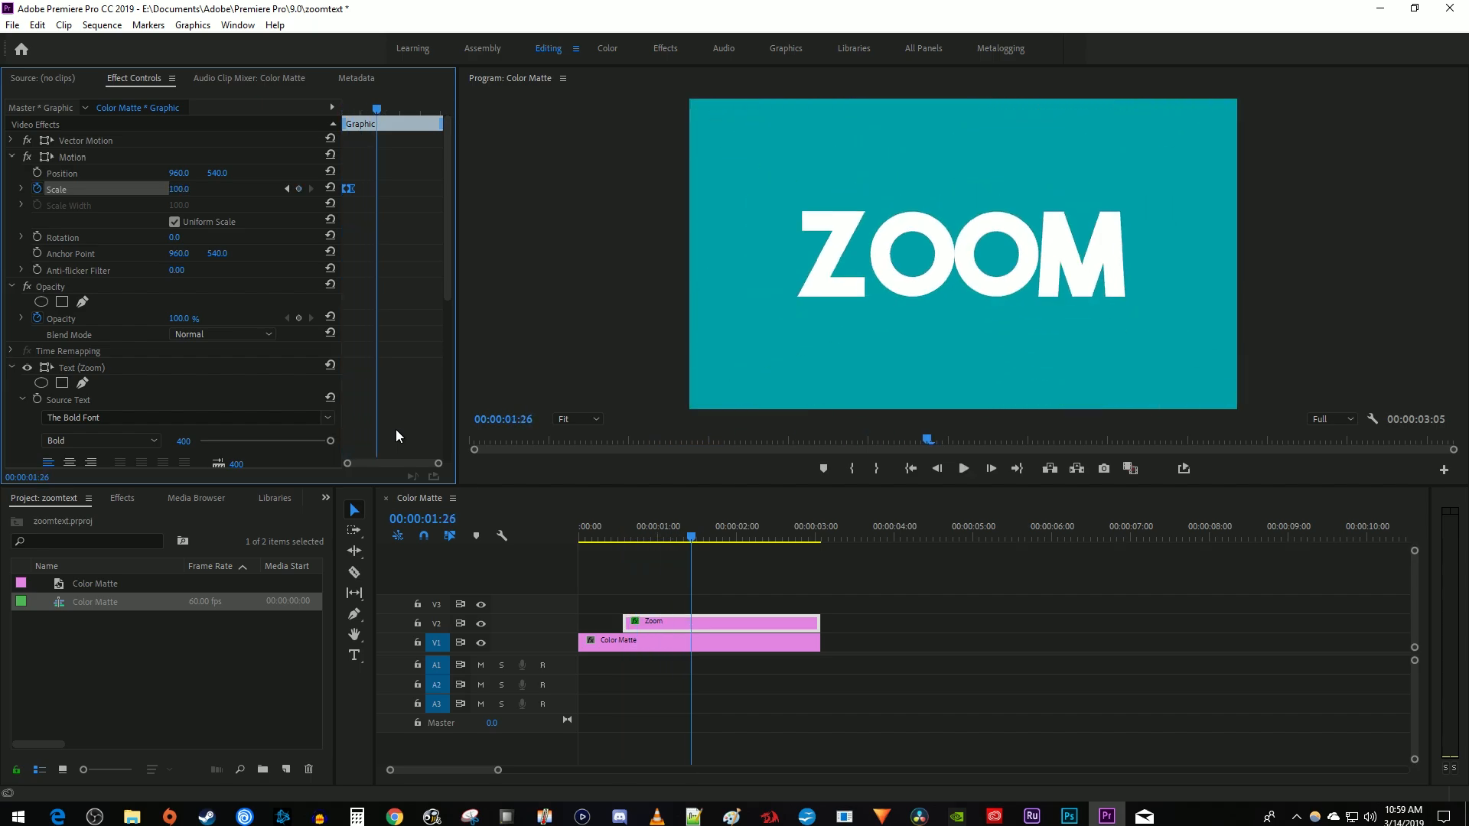
{"action": "left_click", "coordinate": [122, 497]}
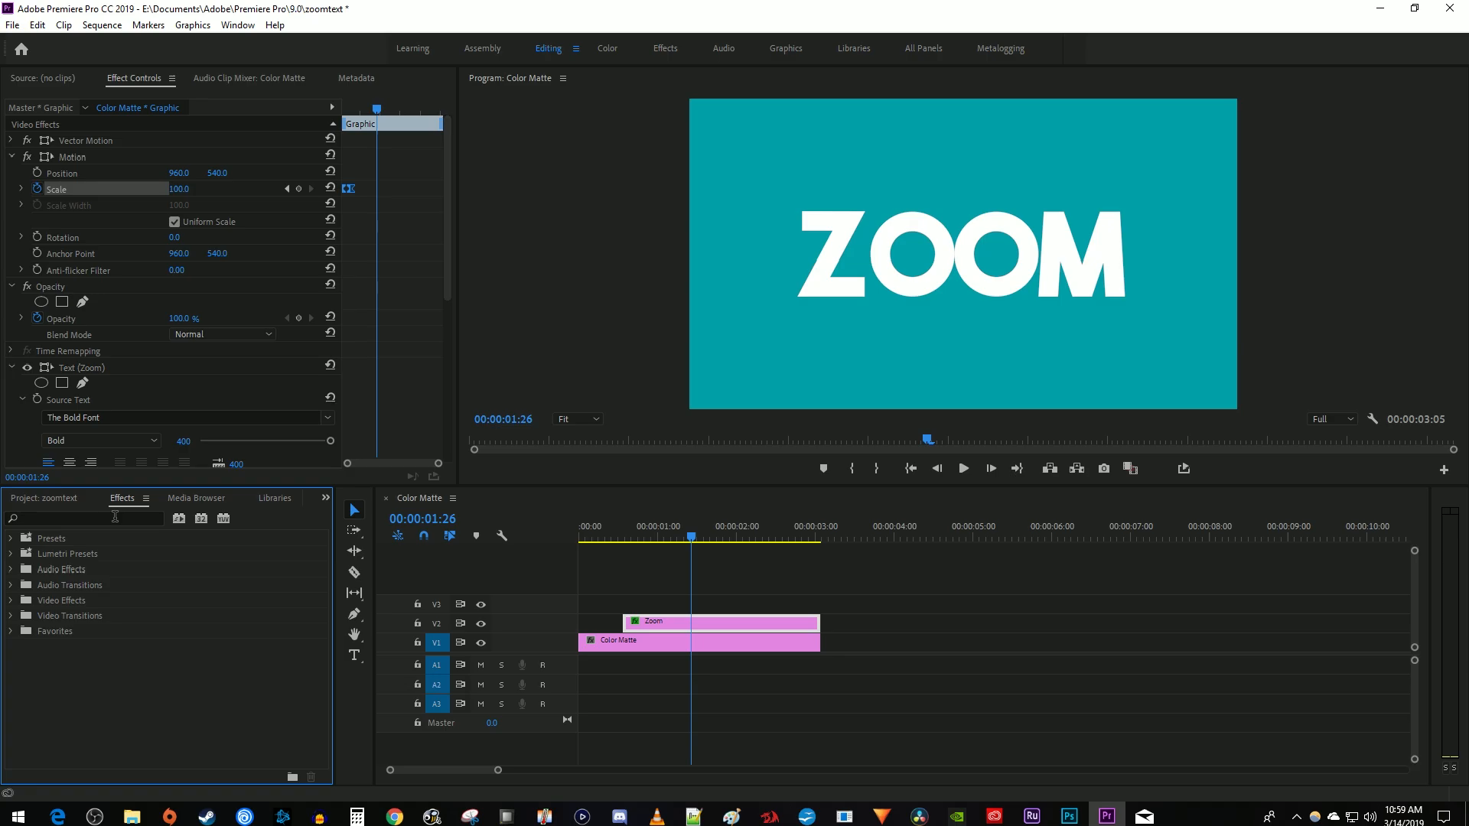
Step: Search 'direc' and apply Directional Blur to the ZOOM clip
{"action": "type", "text": "direc"}
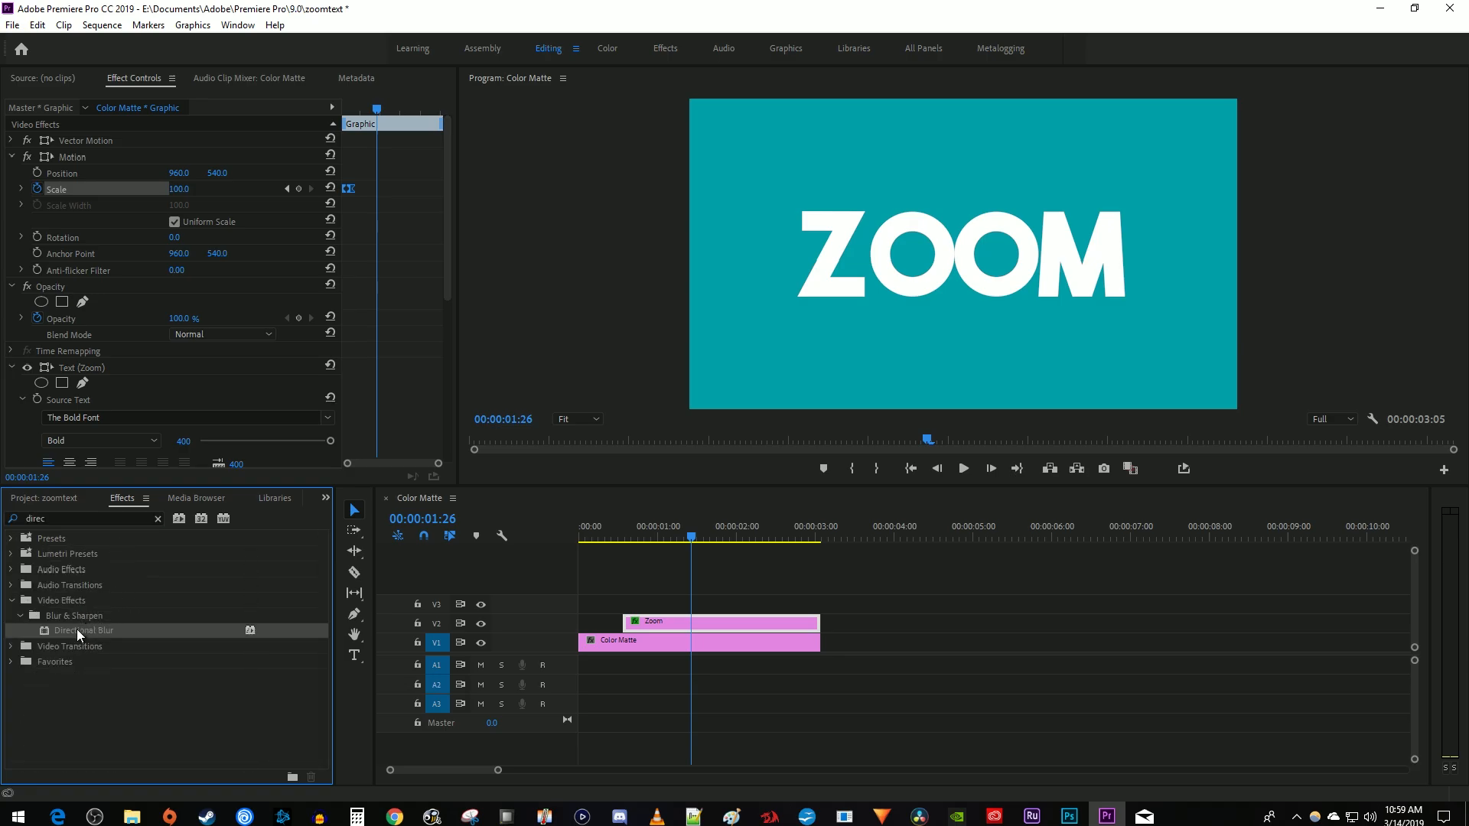
{"action": "mouse_move", "coordinate": [450, 315]}
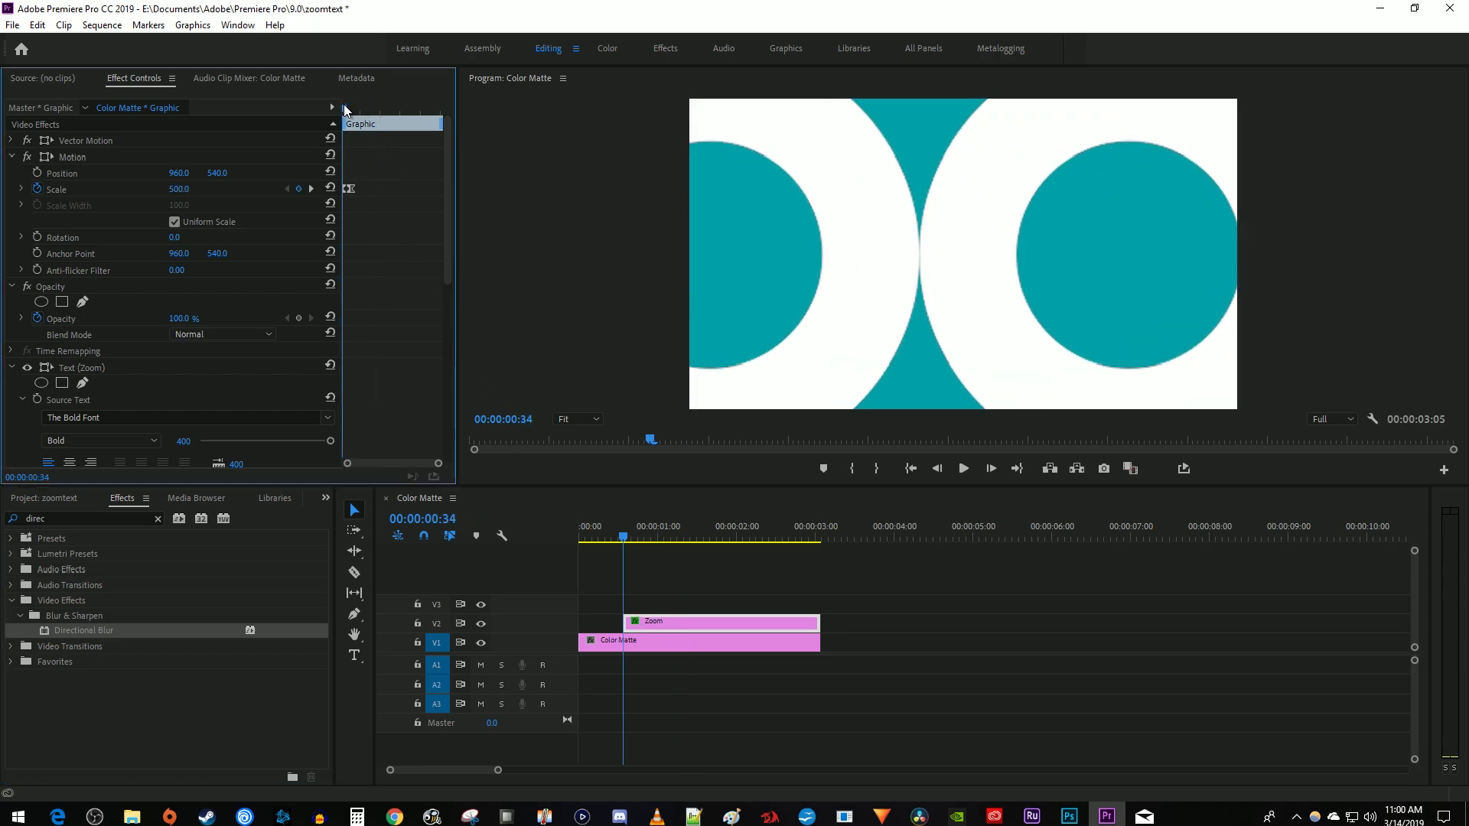
Step: Set Directional Blur's Blur Length to 15.0 and keyframe it at the zoom start
{"action": "scroll", "scroll_direction": "down", "scroll_amount": 3}
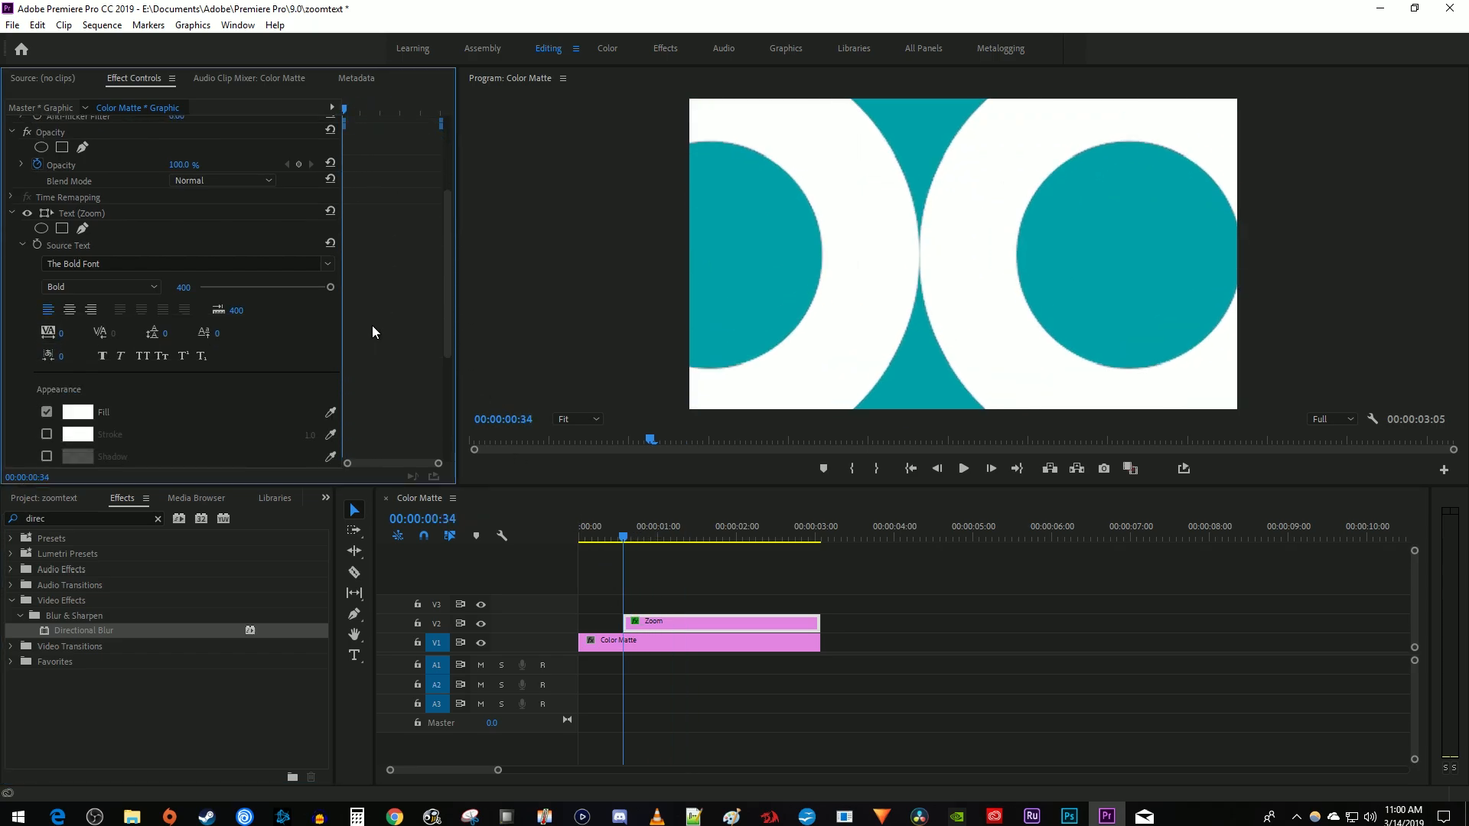
{"action": "scroll", "scroll_direction": "down", "scroll_amount": 3}
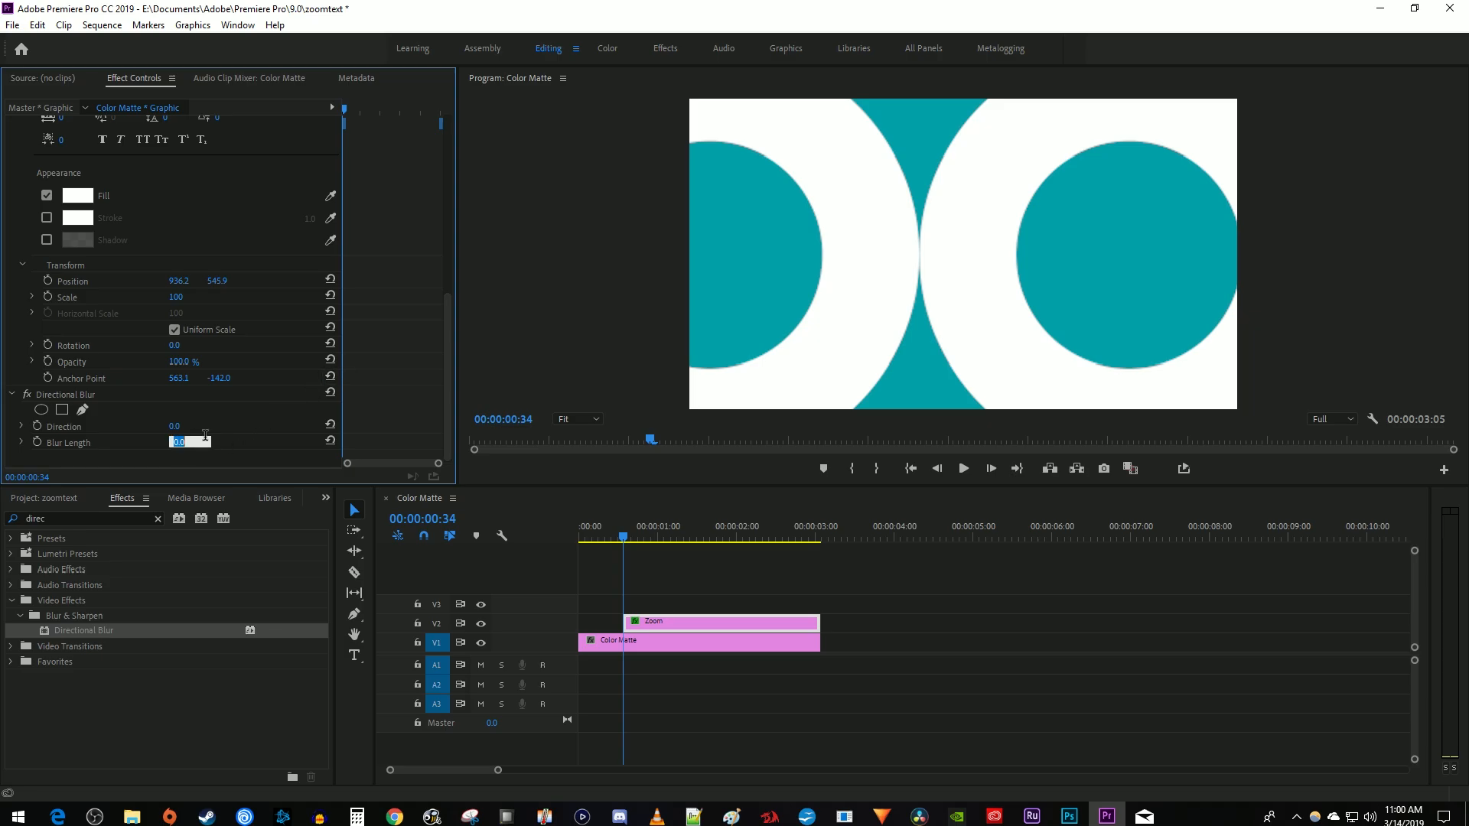
{"action": "type", "text": "15.0"}
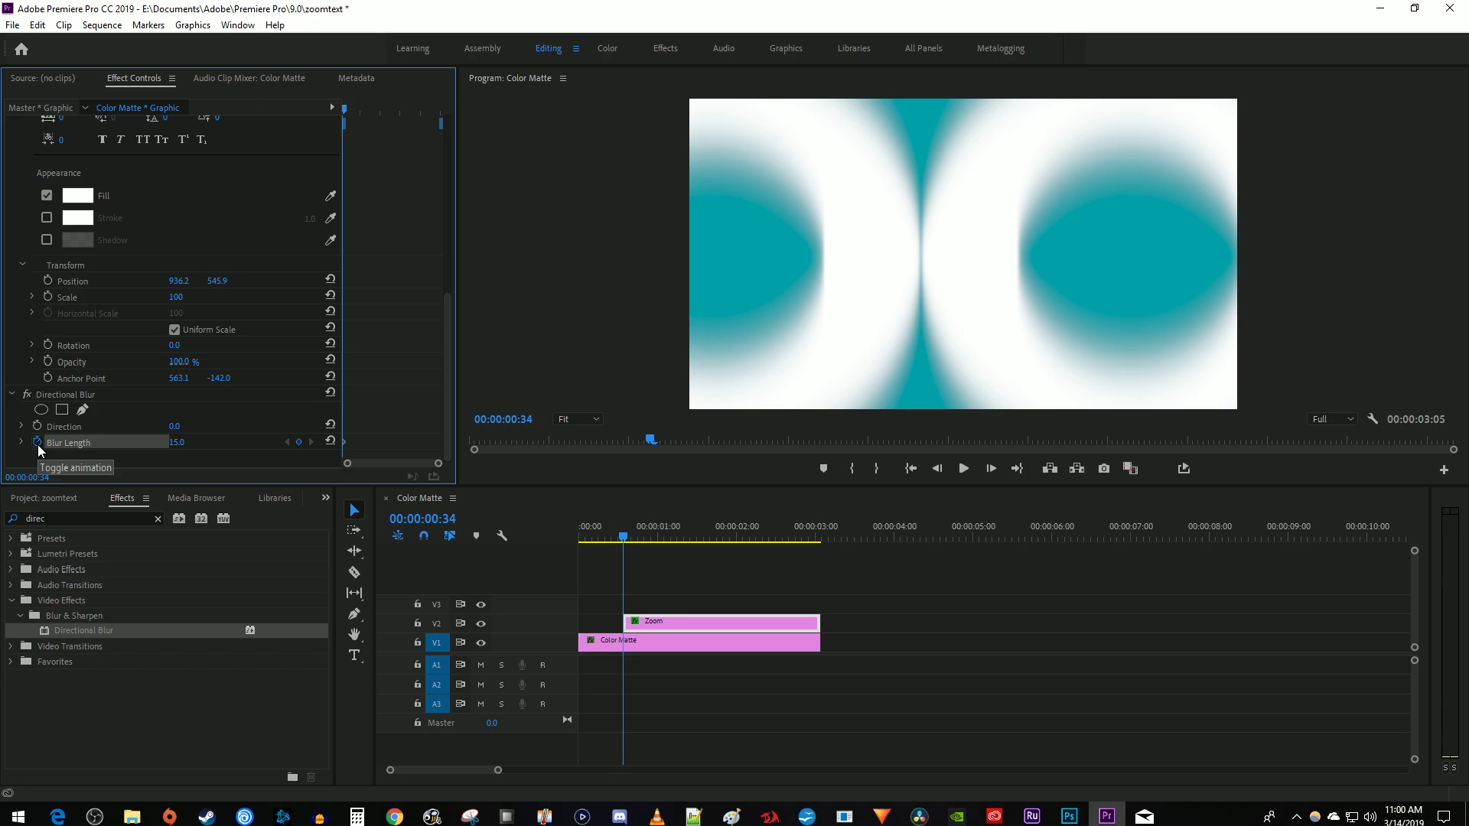
{"action": "scroll", "scroll_direction": "up", "scroll_amount": 3}
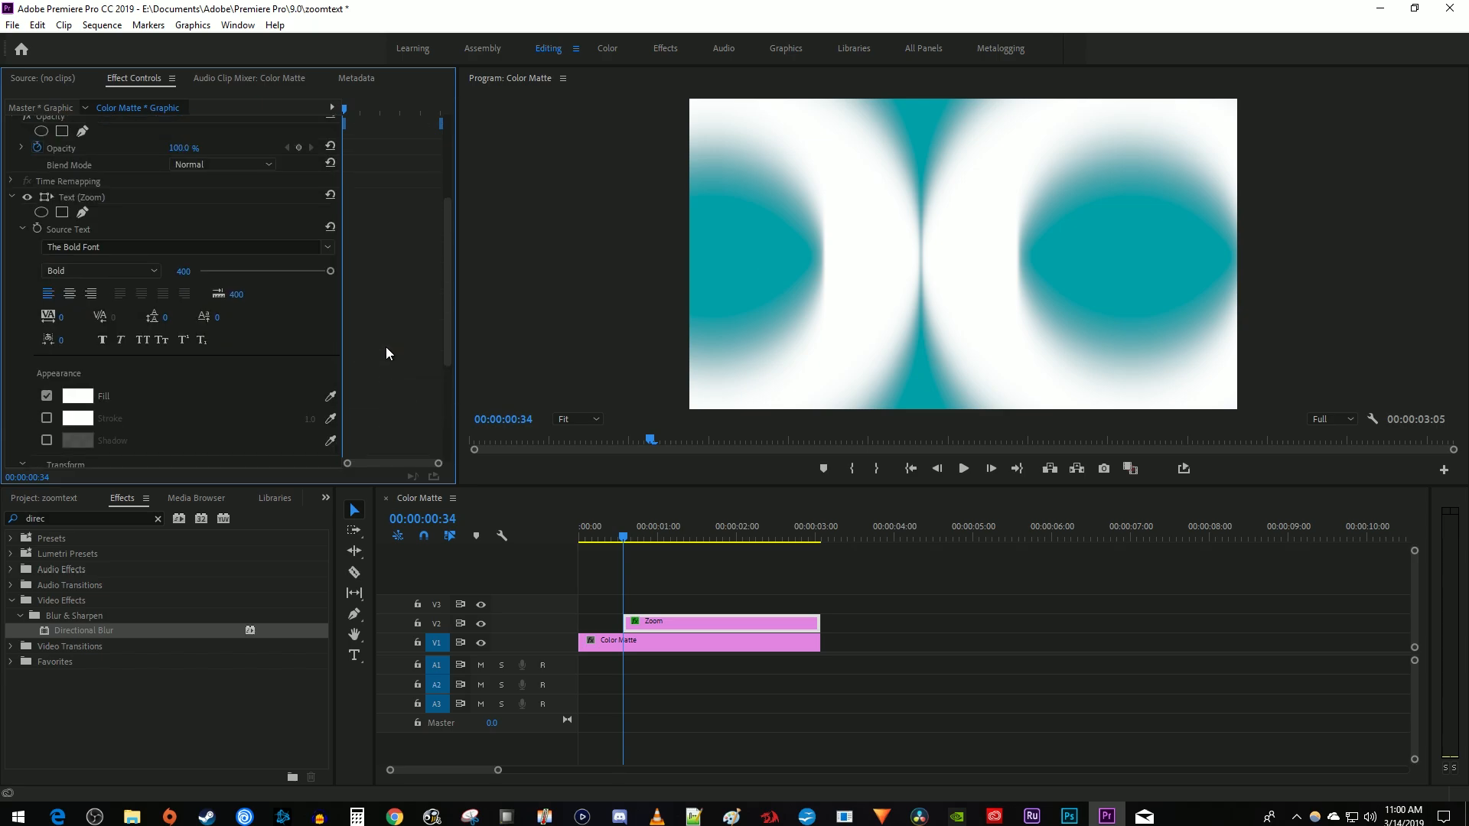
{"action": "scroll", "scroll_direction": "up", "scroll_amount": 3}
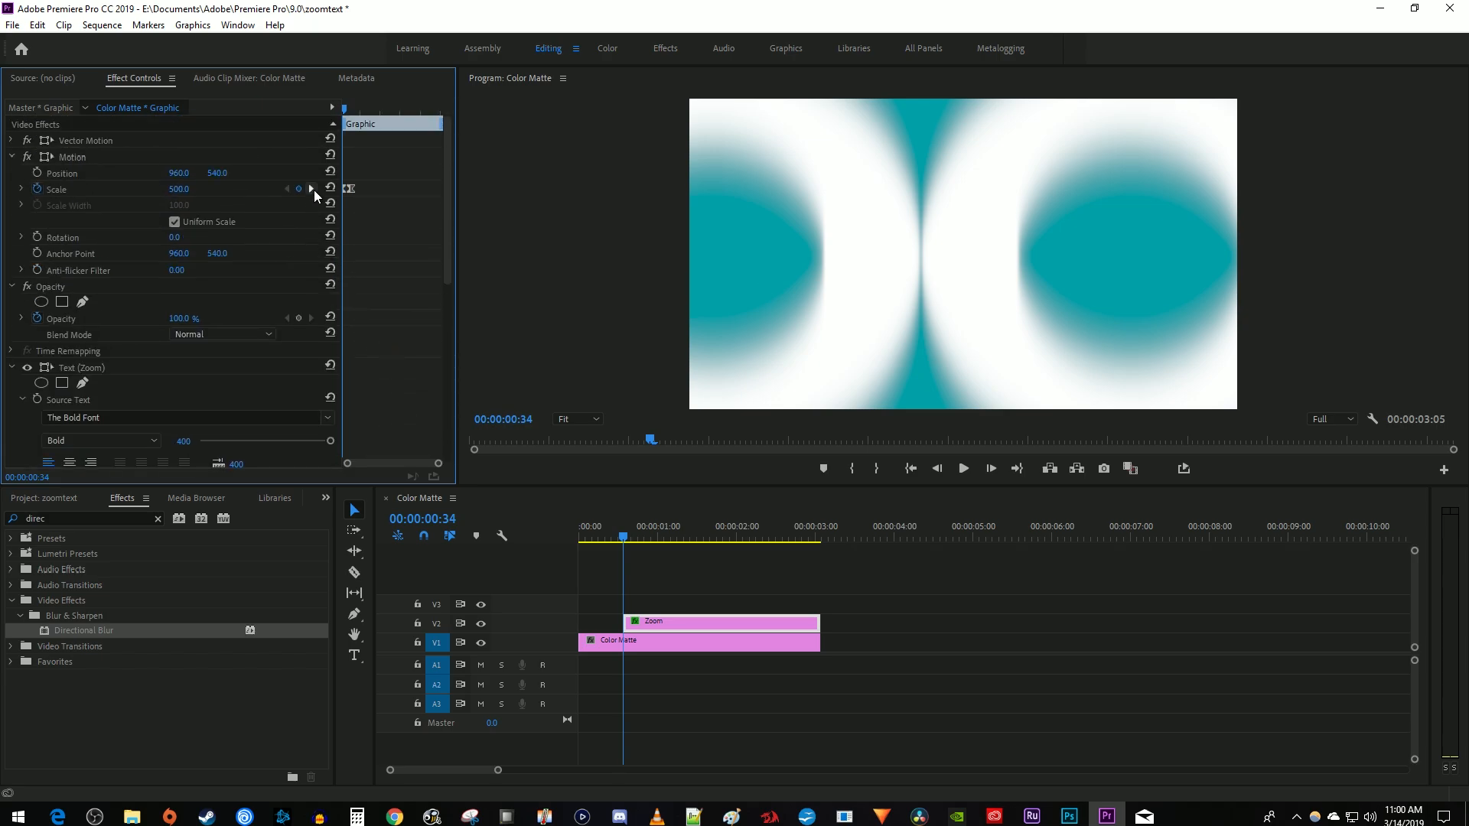
Step: Keyframe Blur Length to 0 at the ending scale keyframe and replay from the start
{"action": "left_click", "coordinate": [331, 190]}
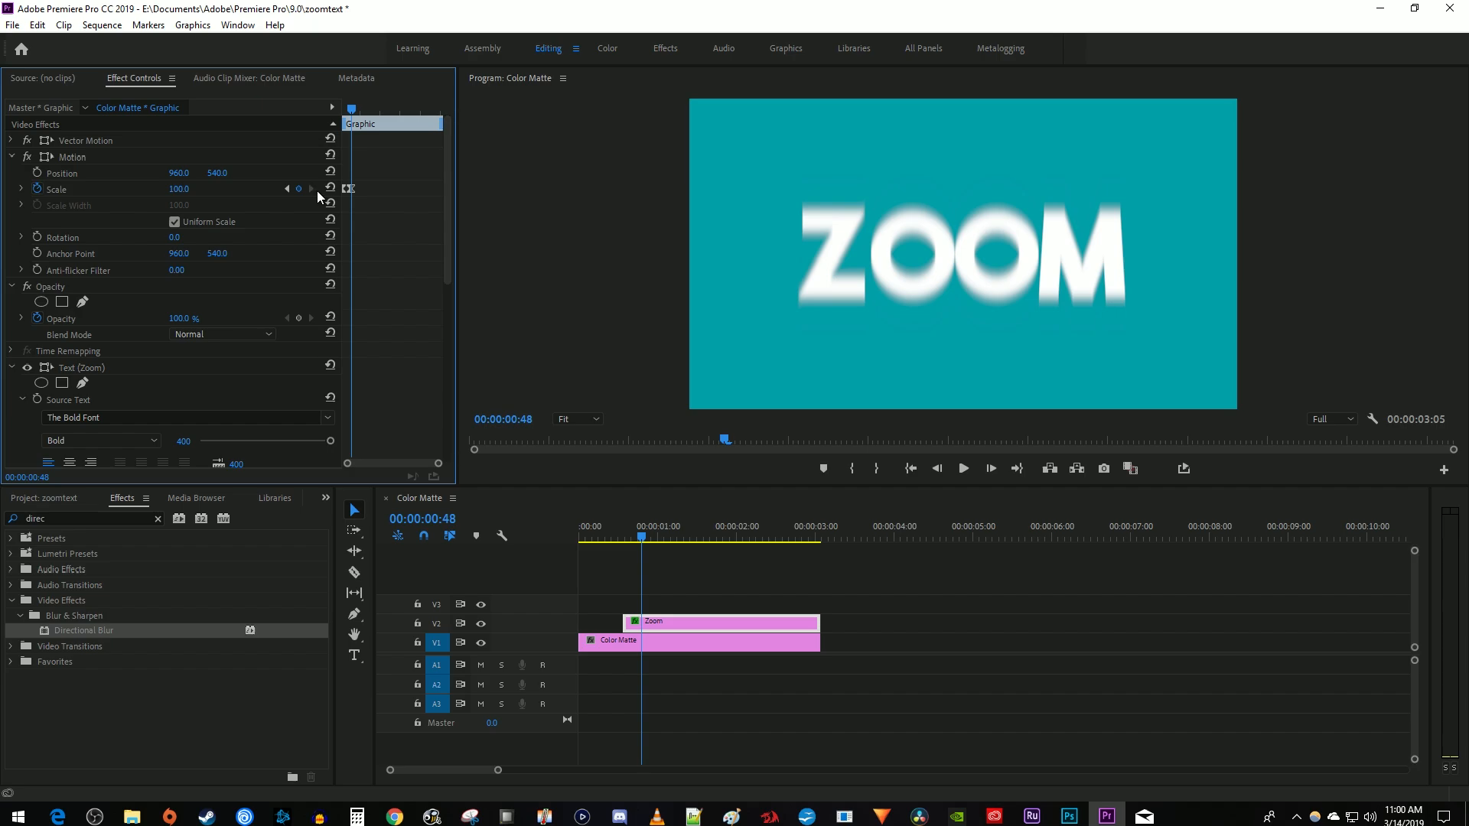
{"action": "scroll", "scroll_direction": "down", "scroll_amount": 3}
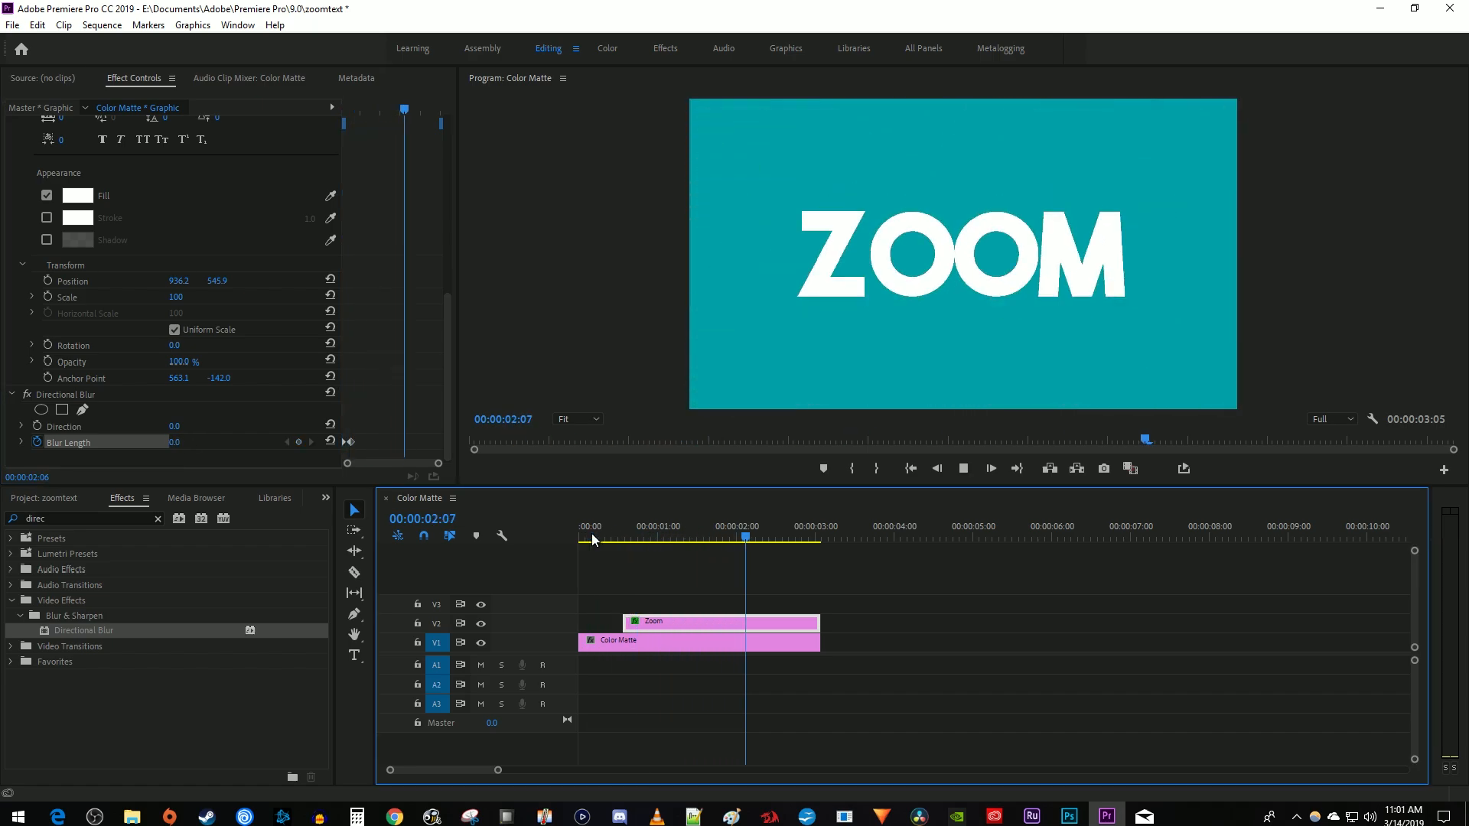
{"action": "left_click", "coordinate": [661, 536]}
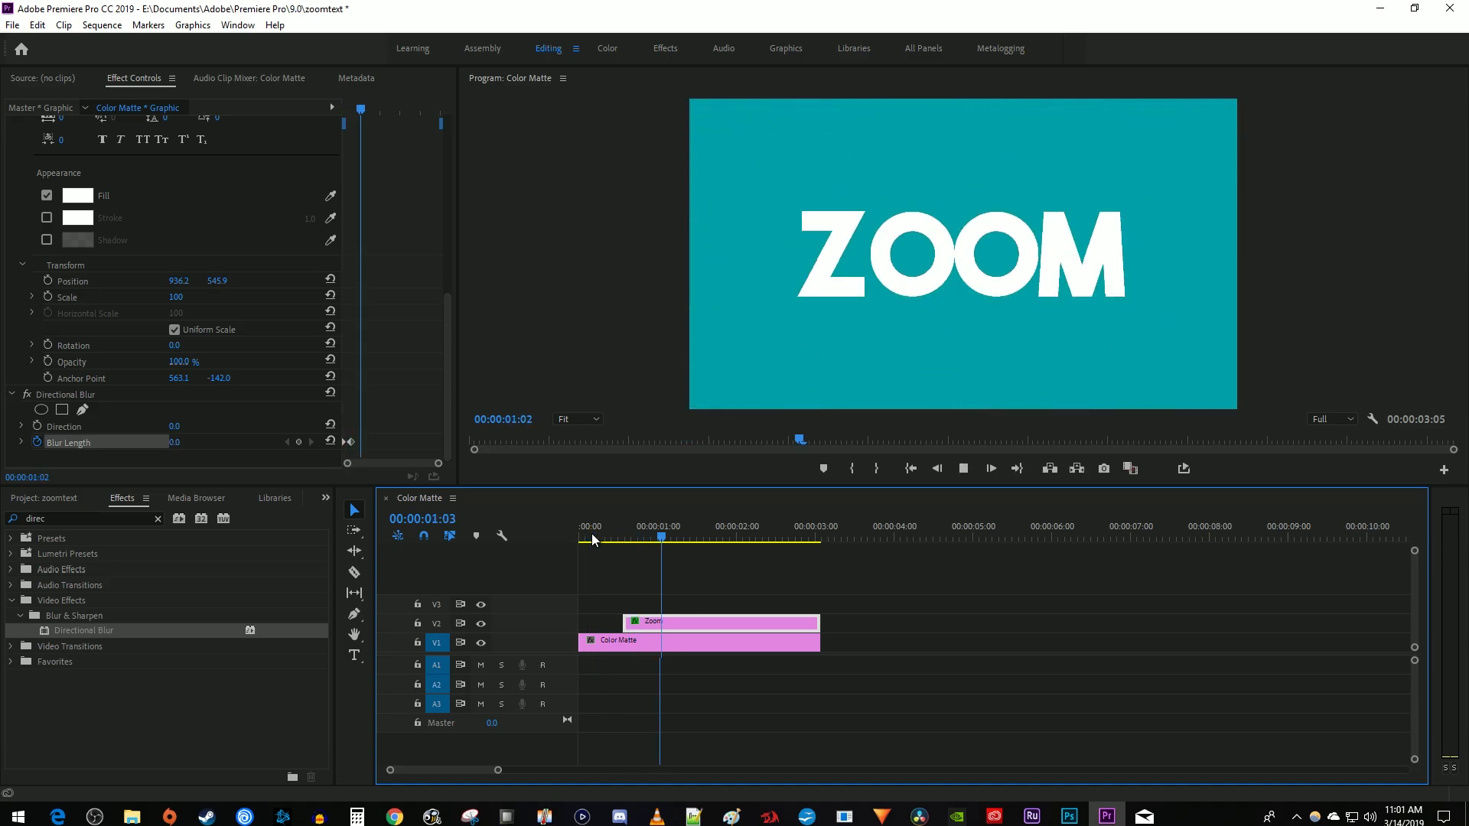